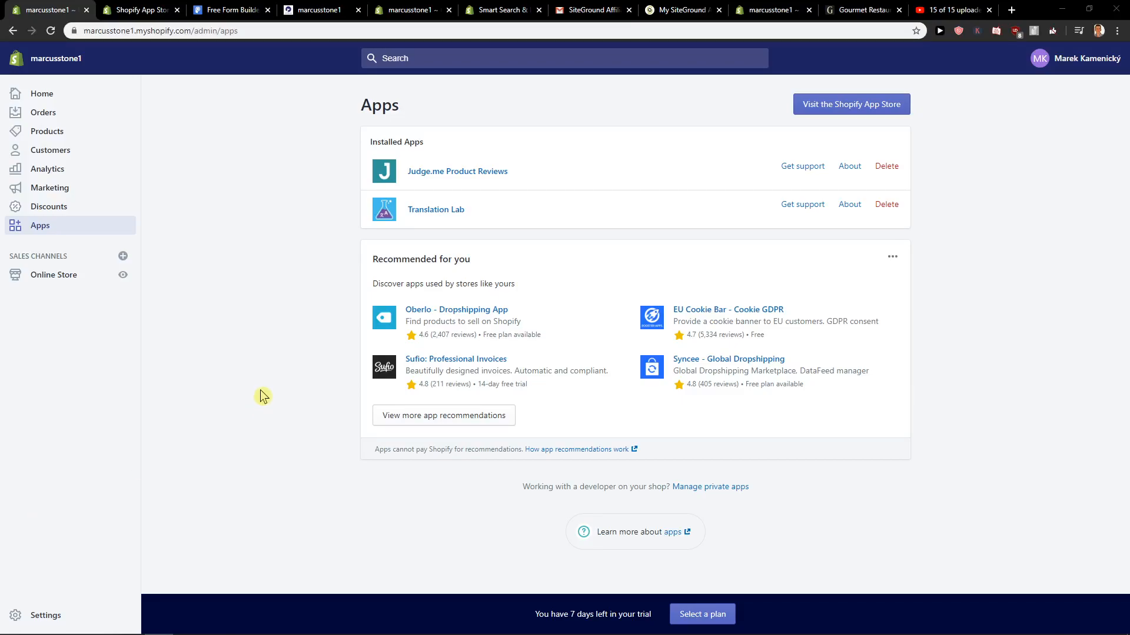
mouse_move(63, 596)
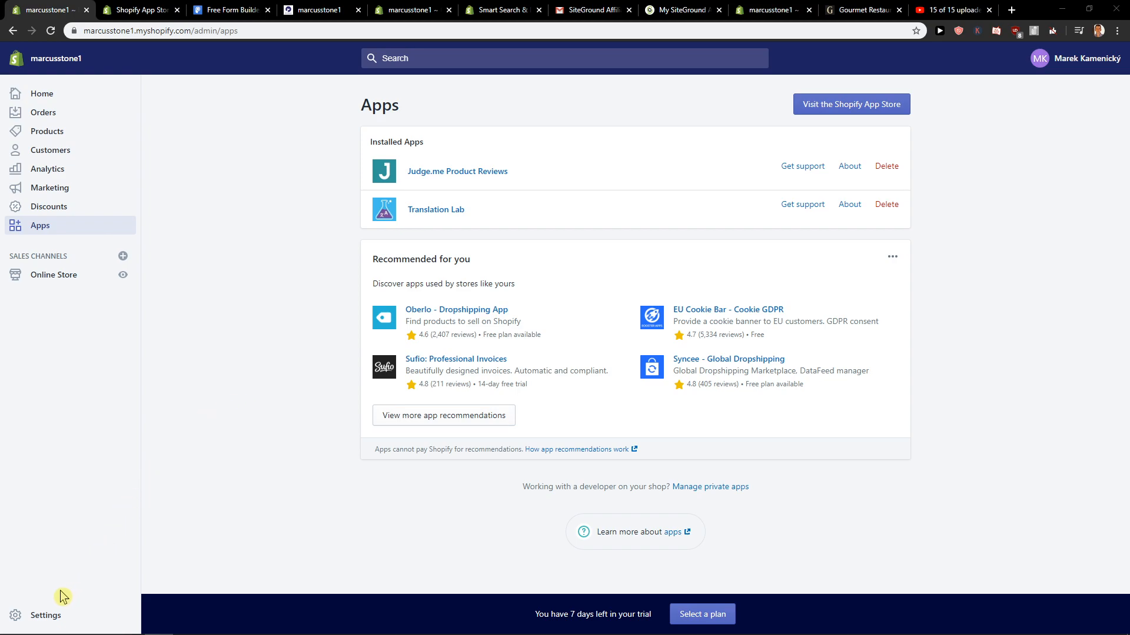
mouse_move(46, 615)
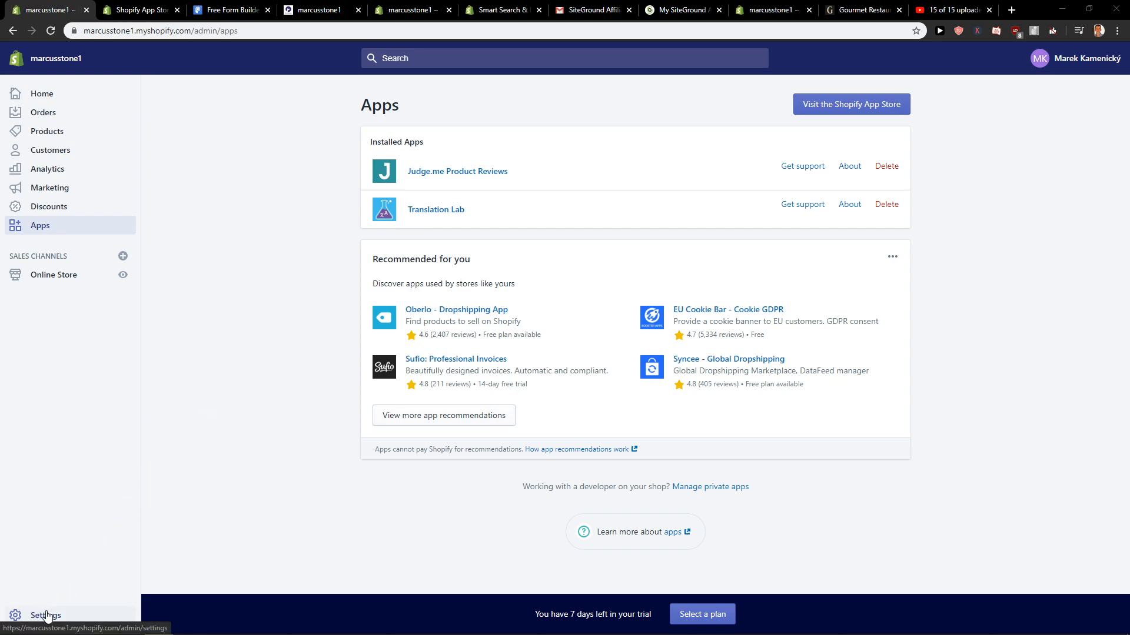
Step: Go to the store's Settings overview from the sidebar
click(45, 615)
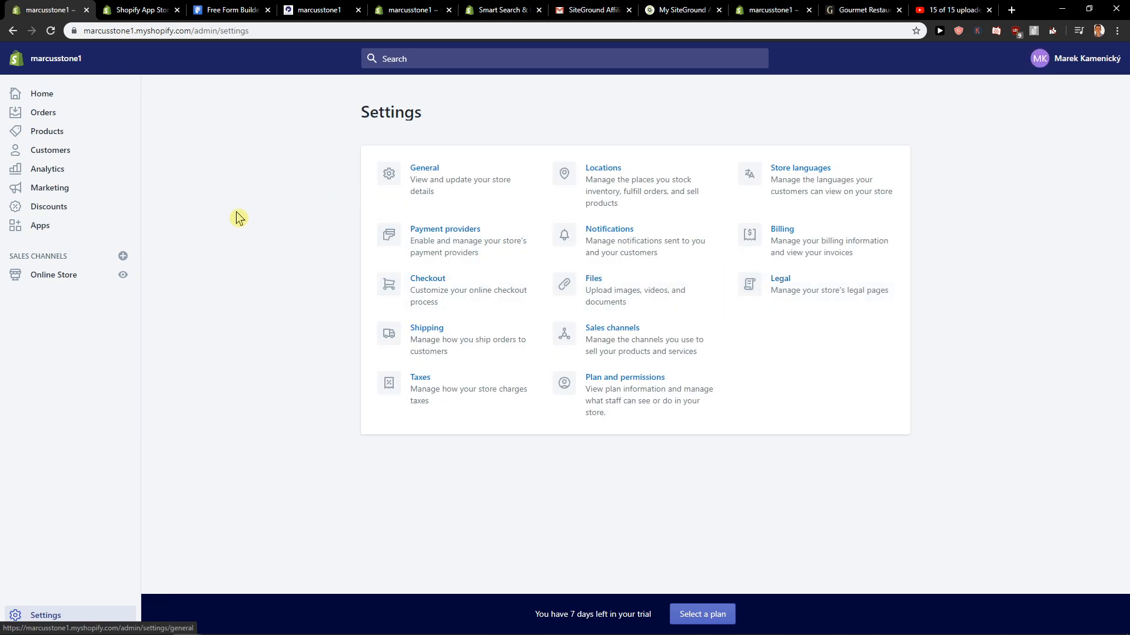
mouse_move(632, 168)
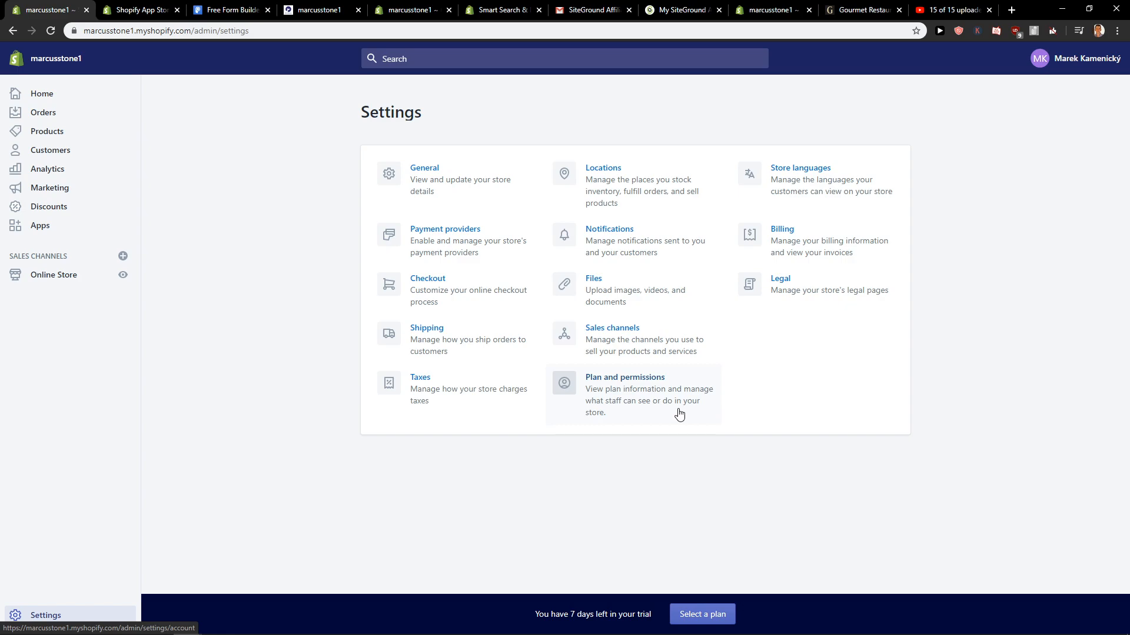
Step: Reach the Store status section of Plan and permissions with its pause and close options
click(623, 376)
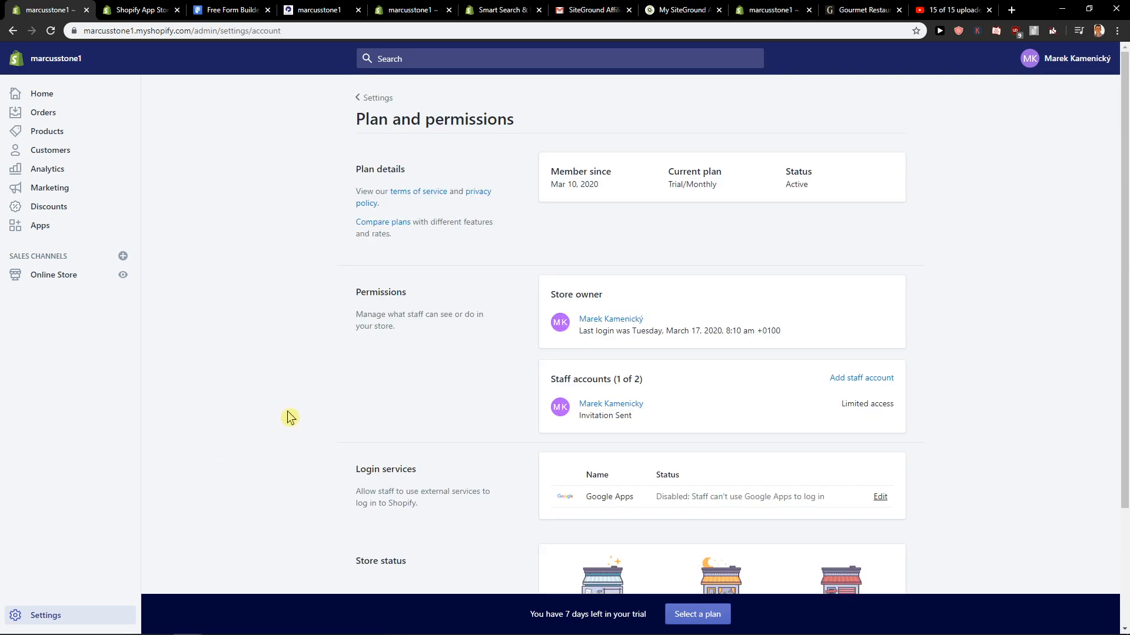
scroll(down, 3)
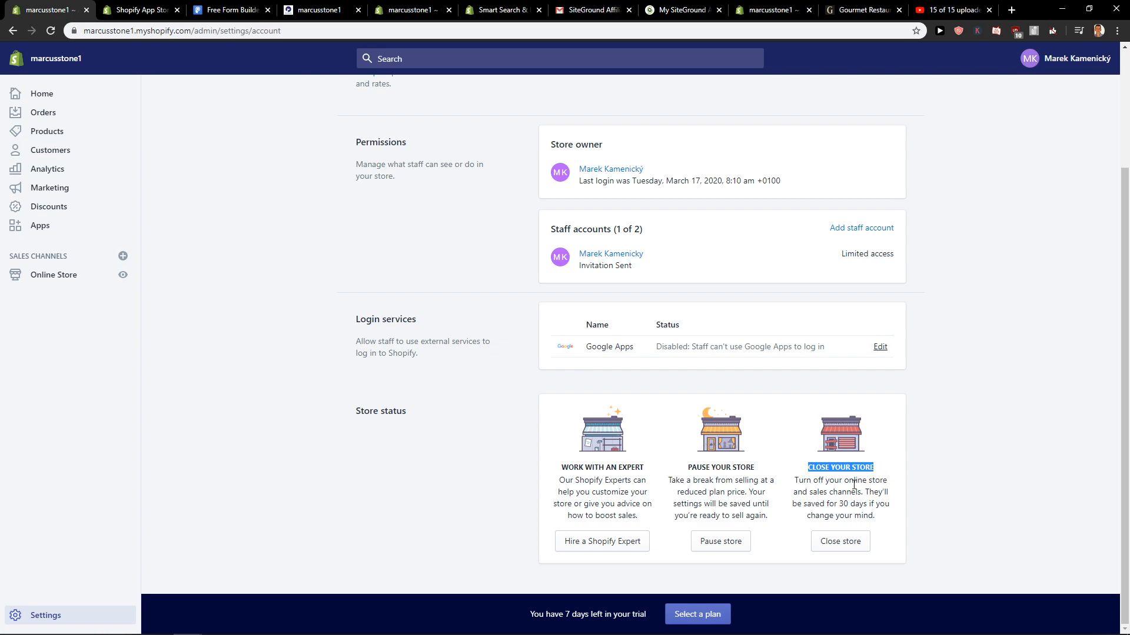
Step: Choose Close store and focus the empty password field of the confirmation prompt
click(841, 541)
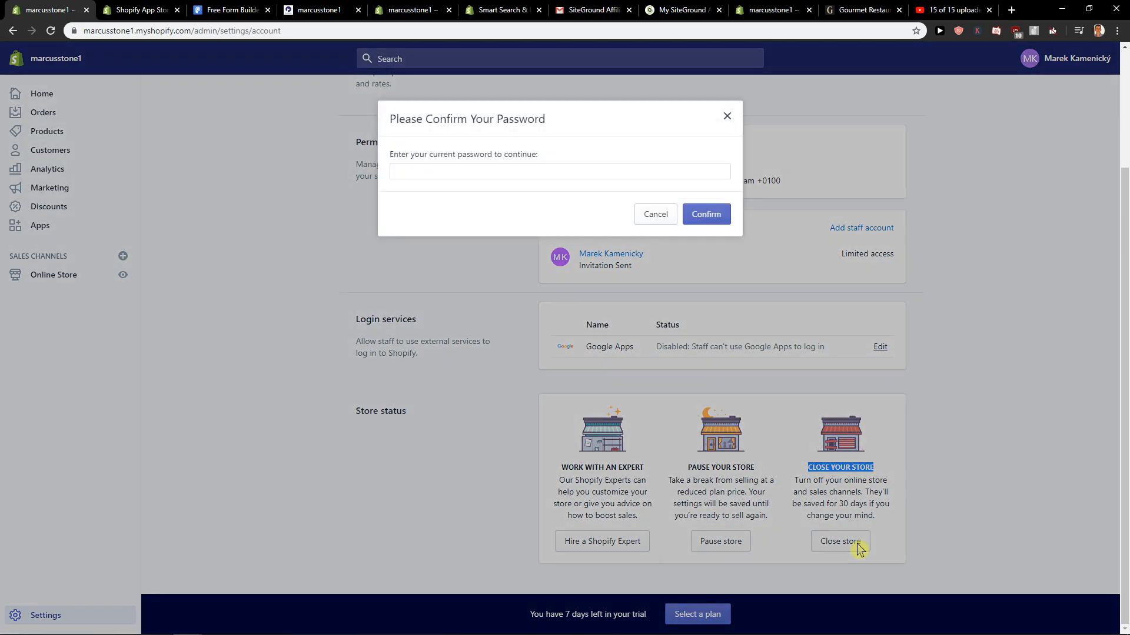
click(557, 171)
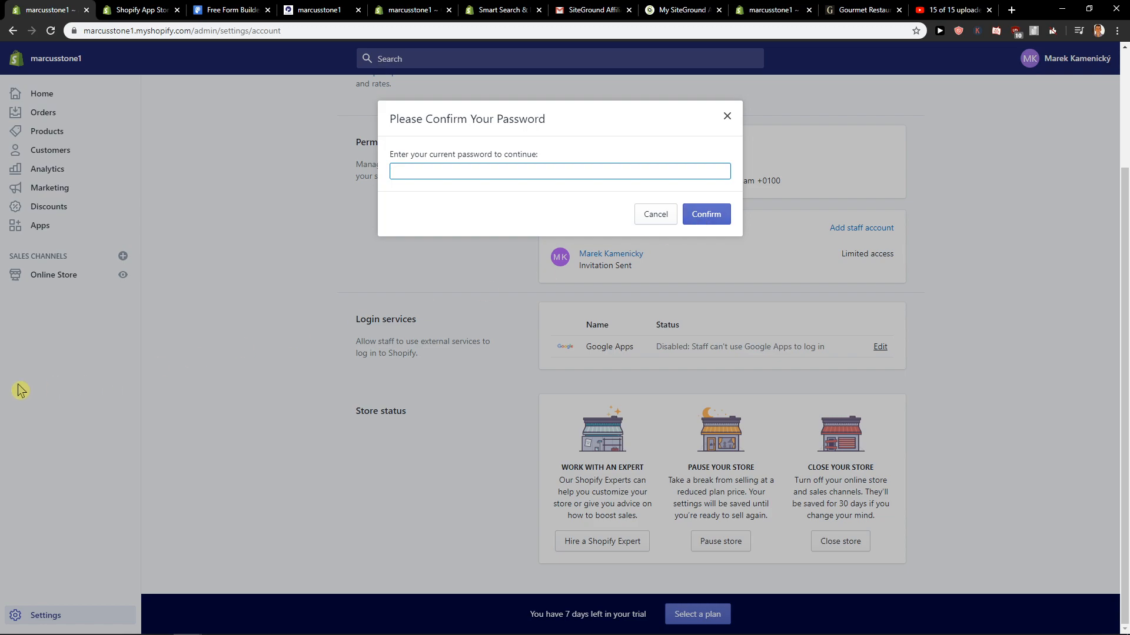
mouse_move(131, 358)
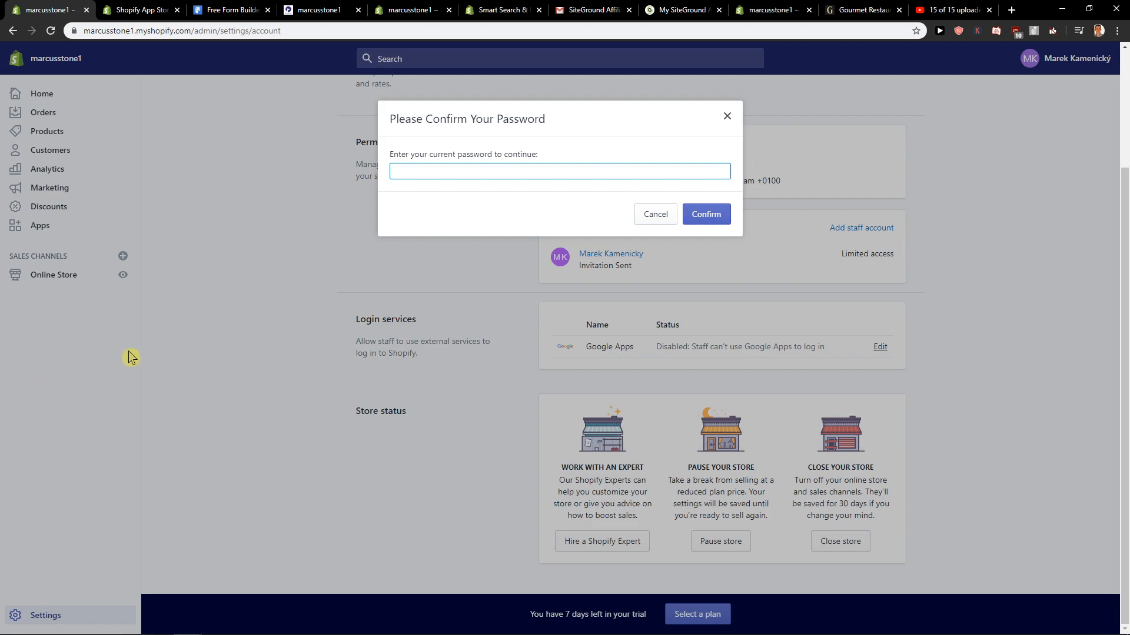
click(557, 171)
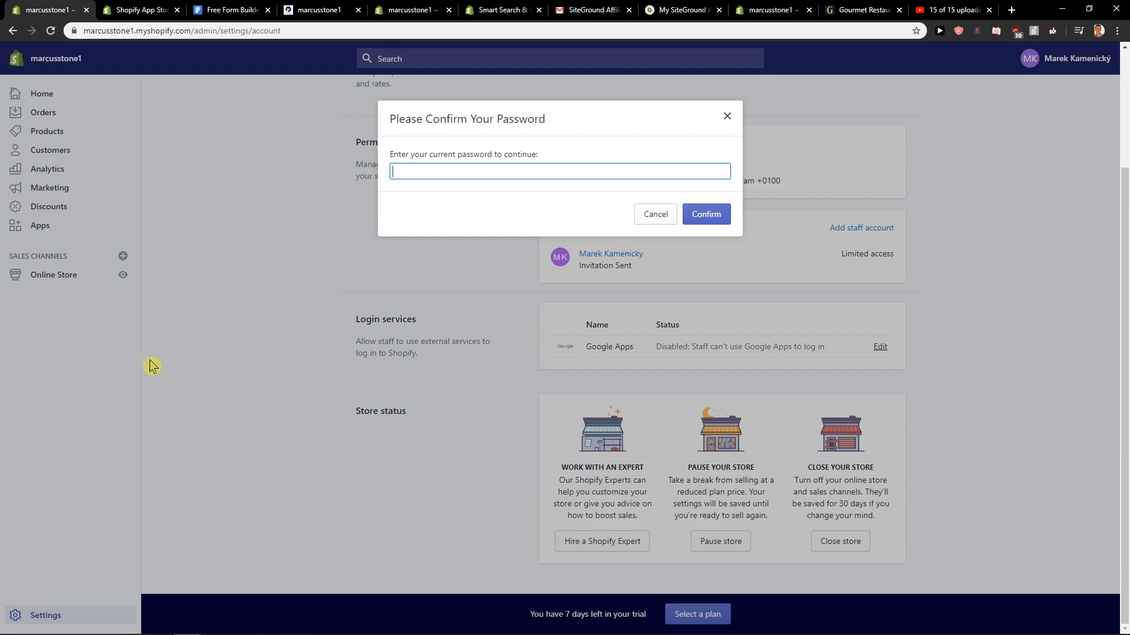